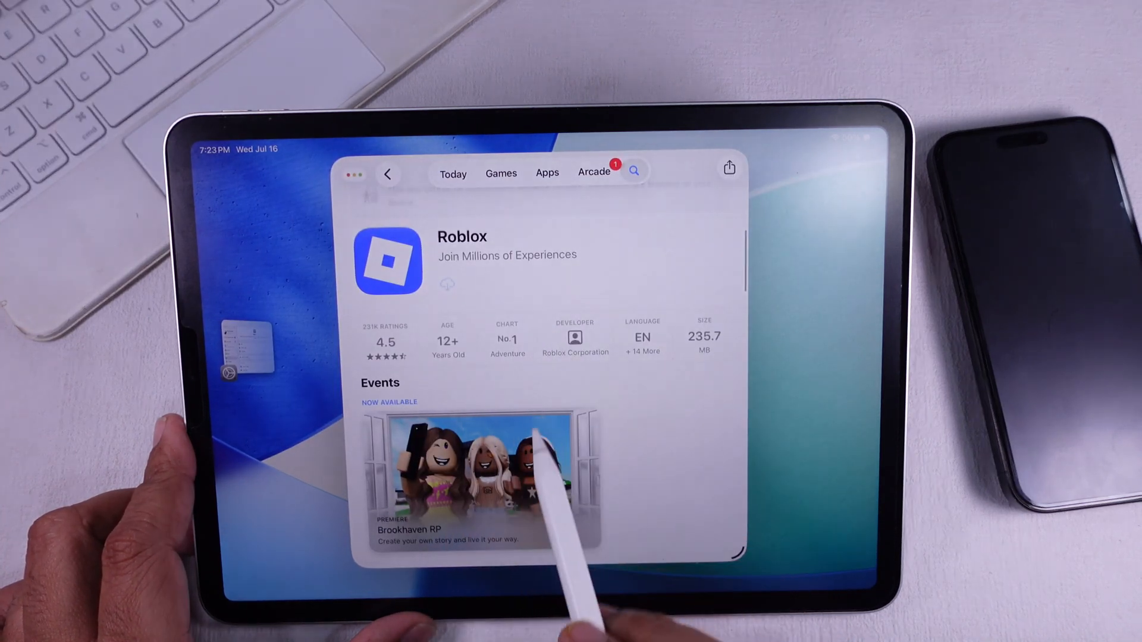
# Step: Leave the Roblox listing in the App Store and bring up Settings on the General page
pyautogui.click(500, 173)
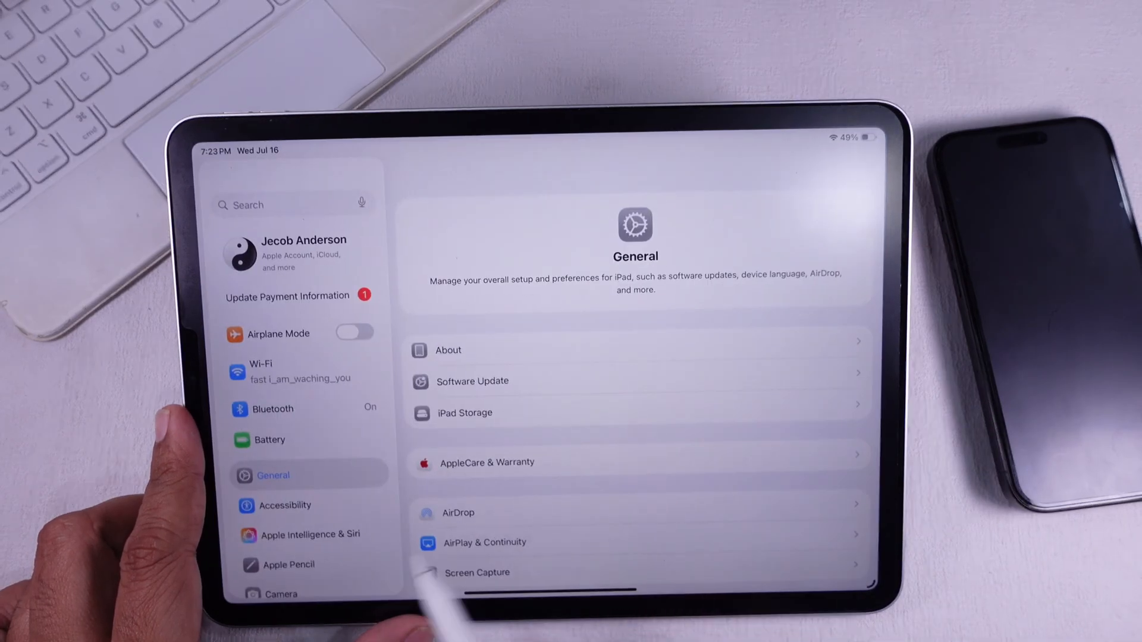
# Step: Scroll down the Settings sidebar to Screen Time and open it
pyautogui.scroll(-3)
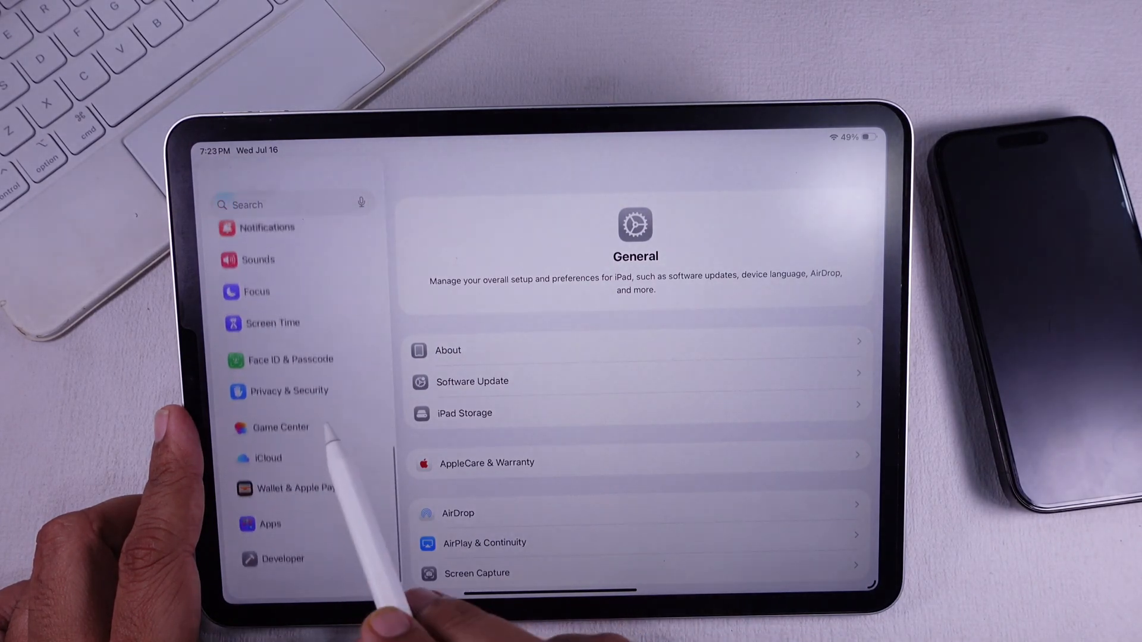
pyautogui.scroll(-3)
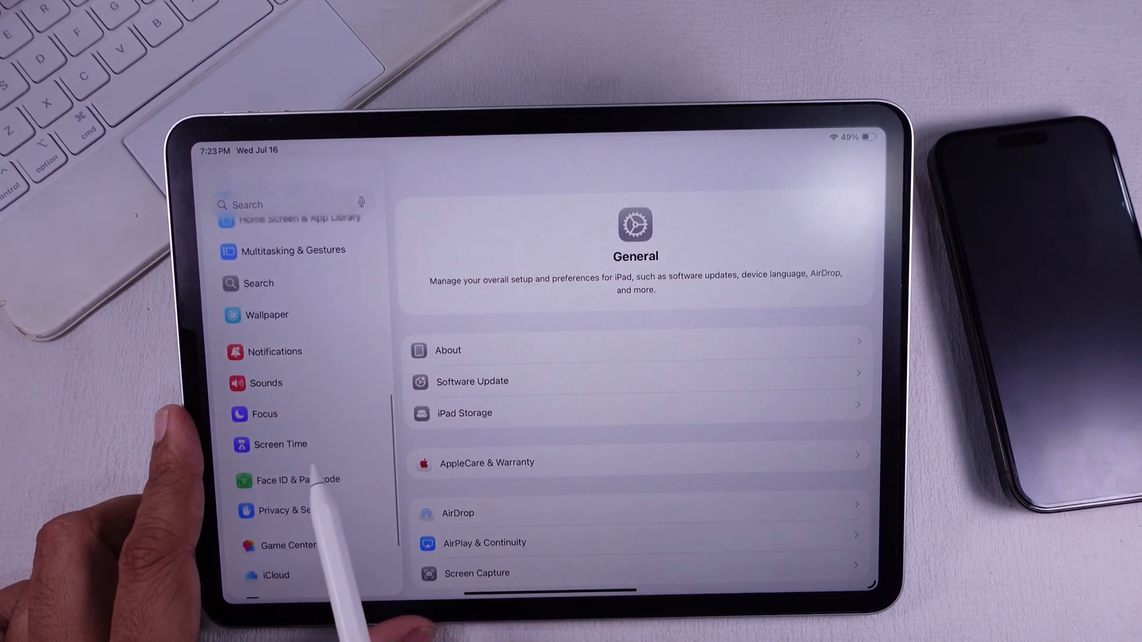
pyautogui.click(279, 444)
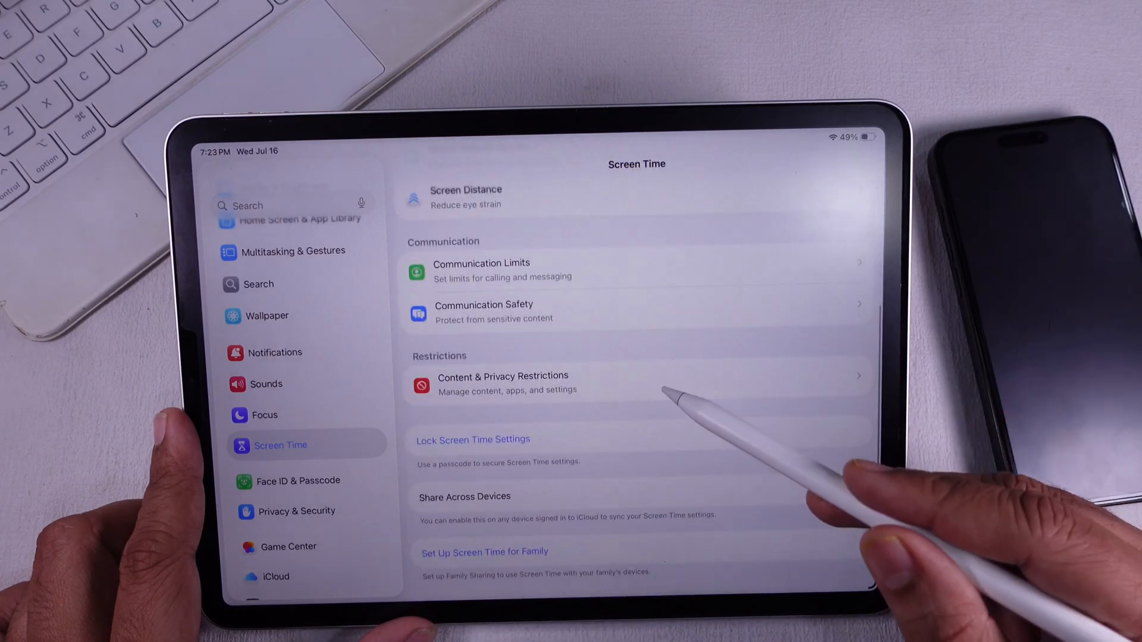
# Step: Open Content & Privacy Restrictions and leave its toggle switched on
pyautogui.click(502, 382)
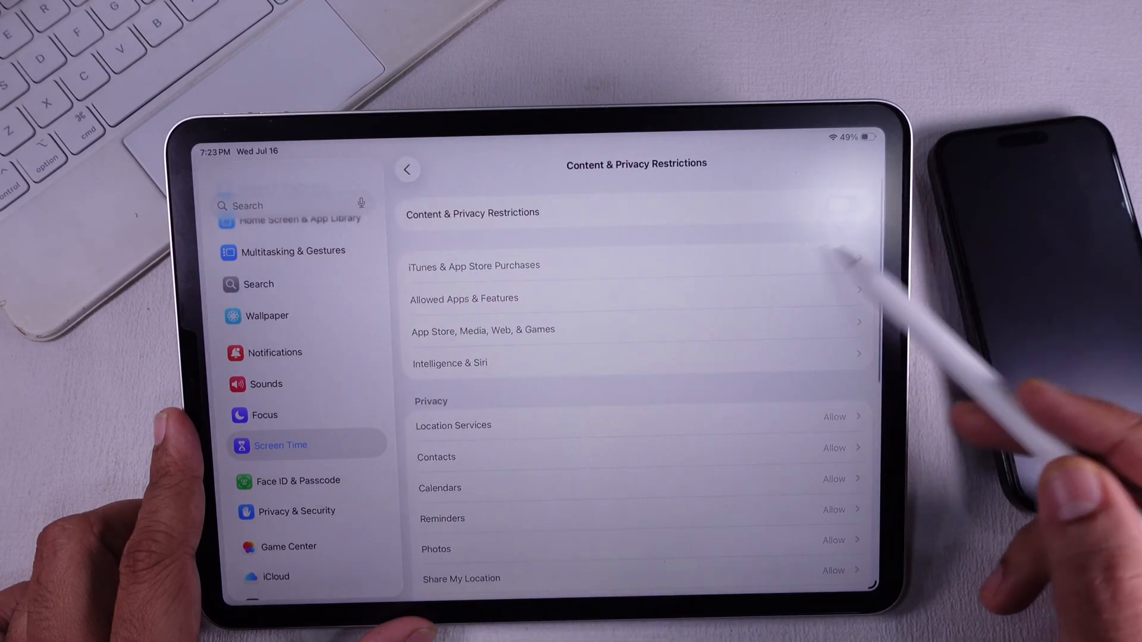
pyautogui.click(844, 204)
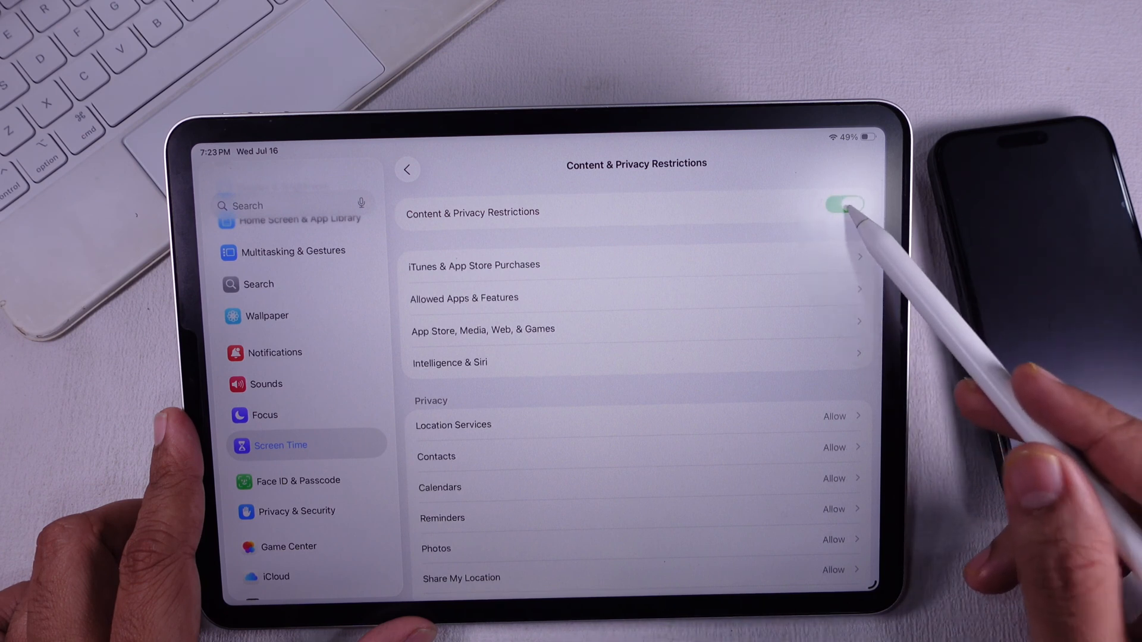
pyautogui.click(843, 203)
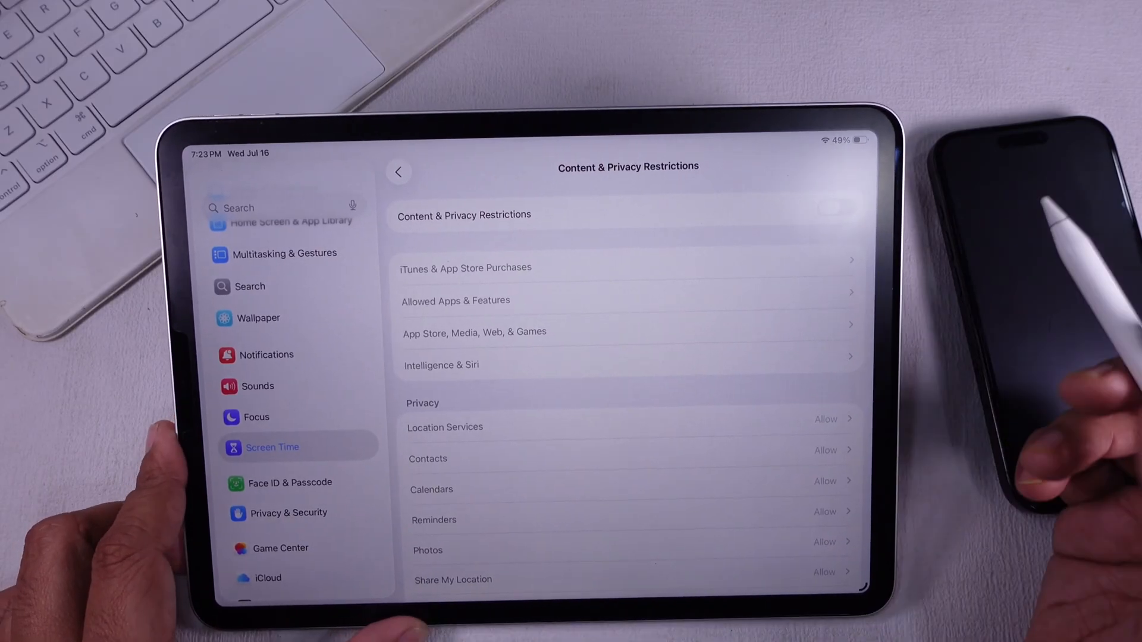
pyautogui.click(838, 208)
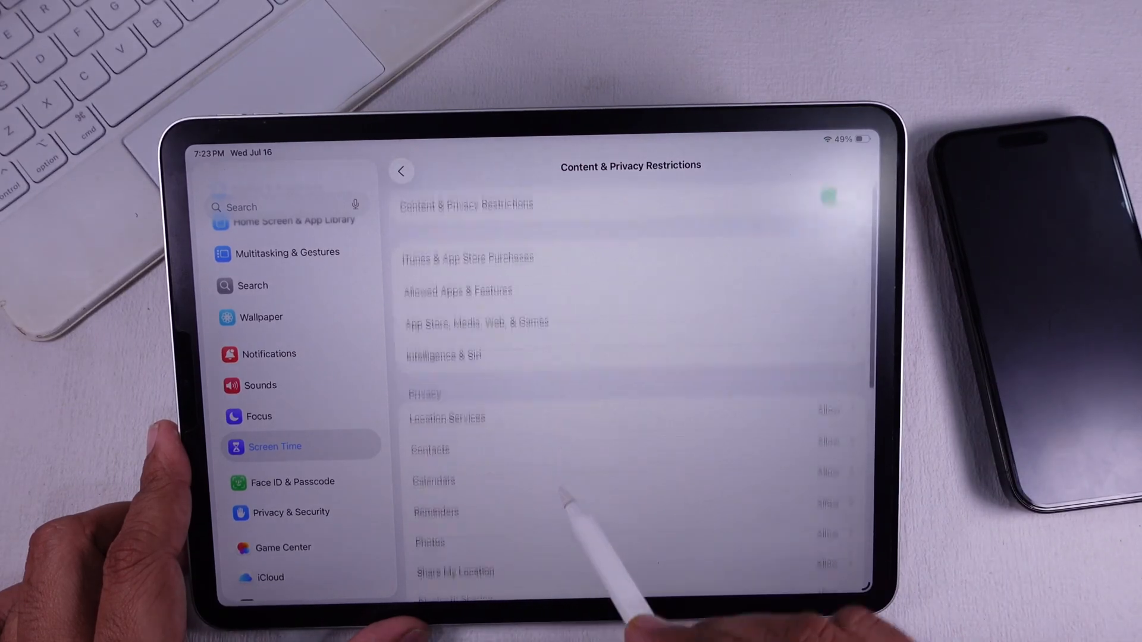
# Step: Limit Apps to 12+ under App Store, Media, Web & Games, then reopen the App Store
pyautogui.click(838, 206)
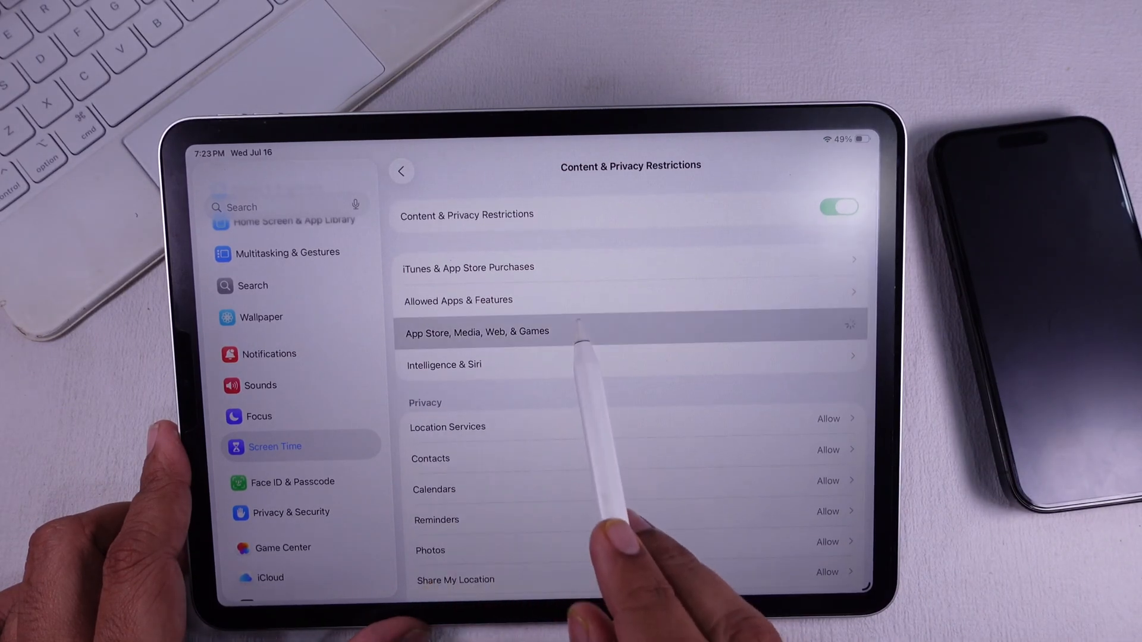
pyautogui.click(477, 332)
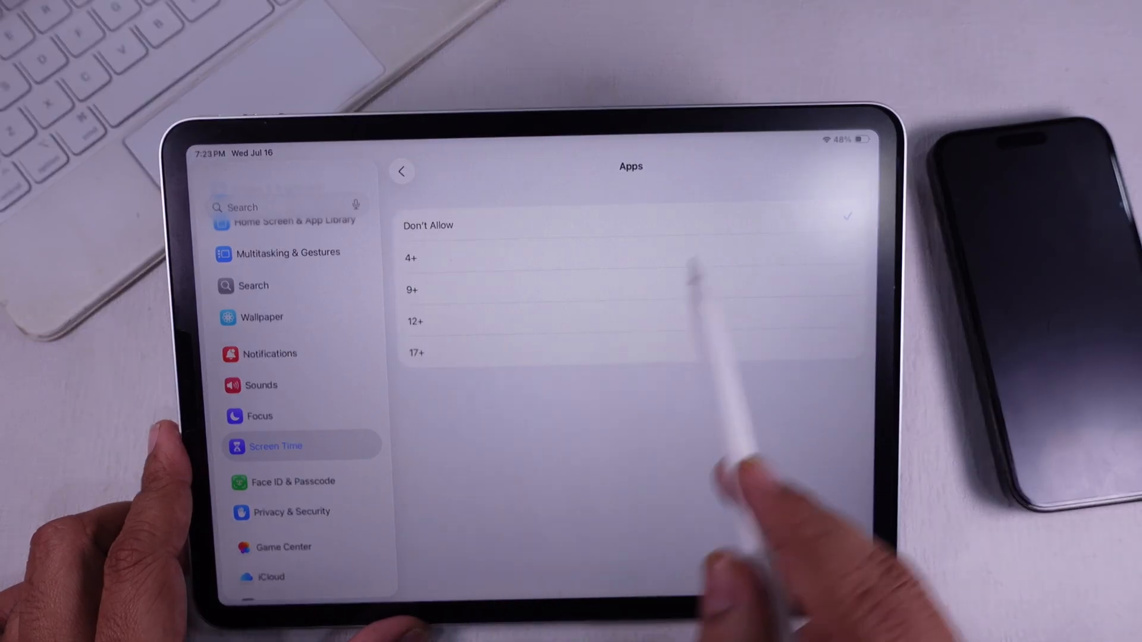
pyautogui.click(626, 321)
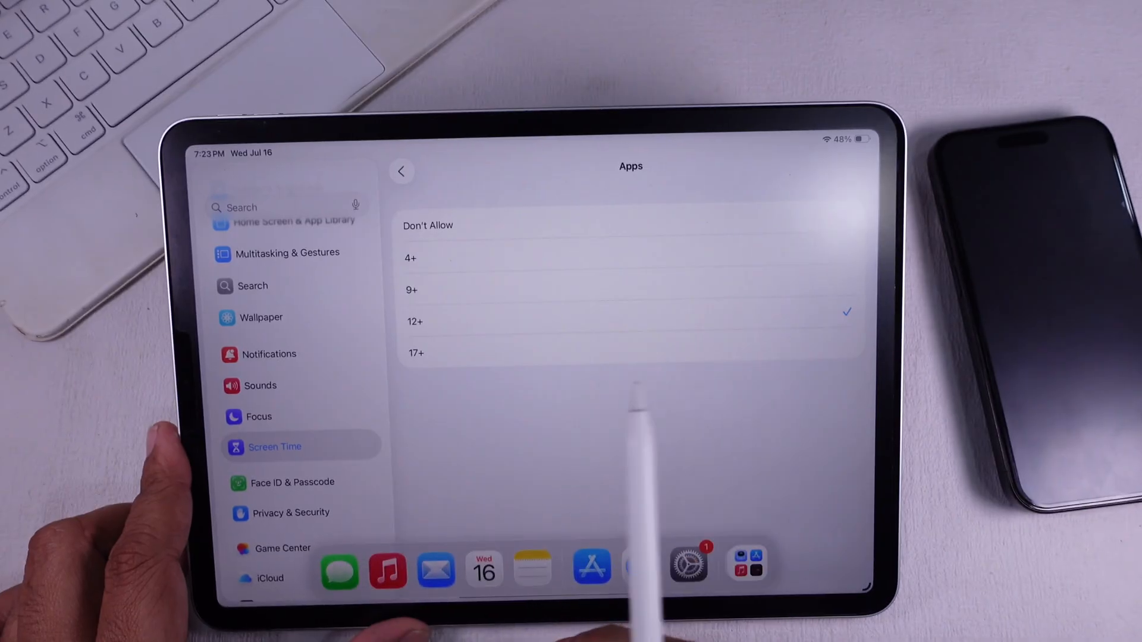
pyautogui.click(591, 570)
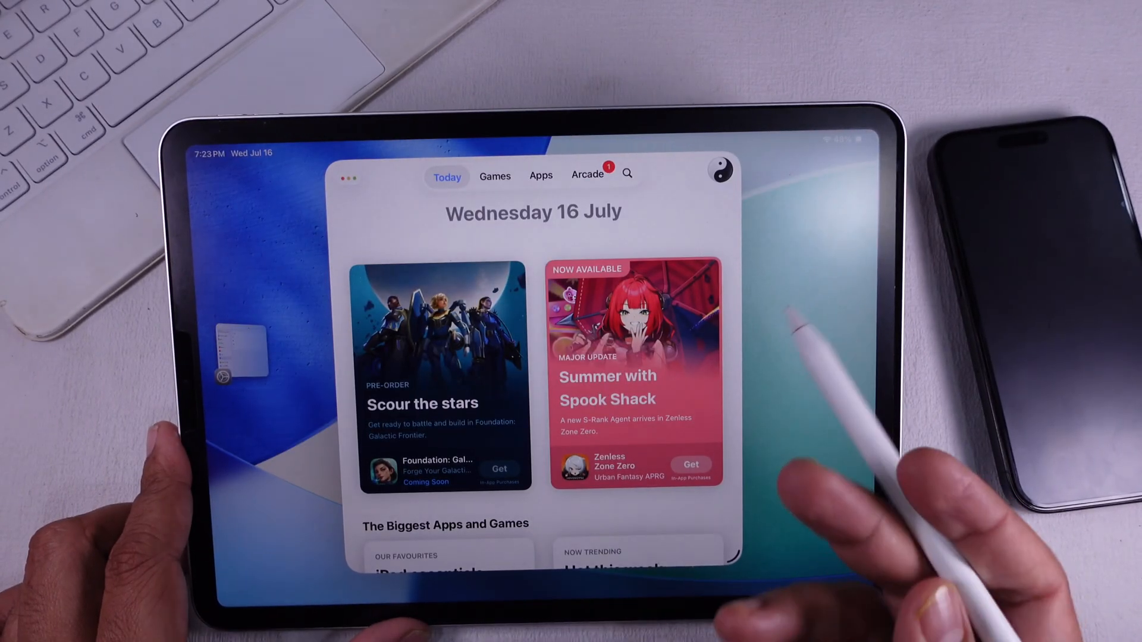